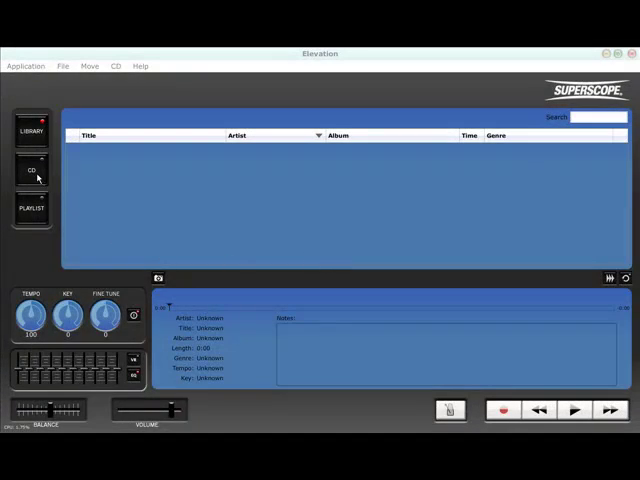
Load the blues CD's tracks into the list and select one blues track
left_click(32, 170)
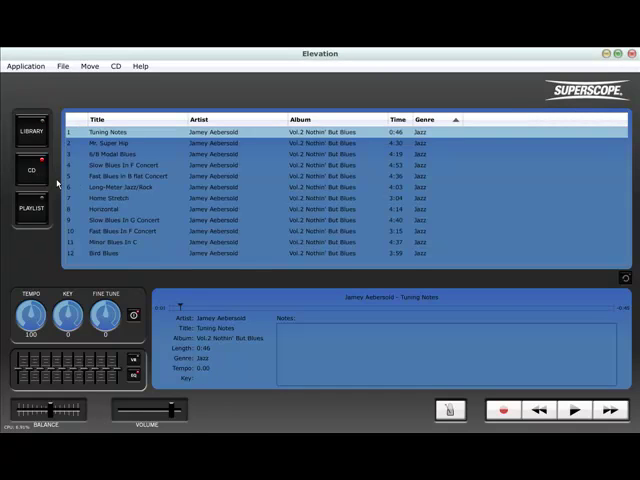
left_click(120, 176)
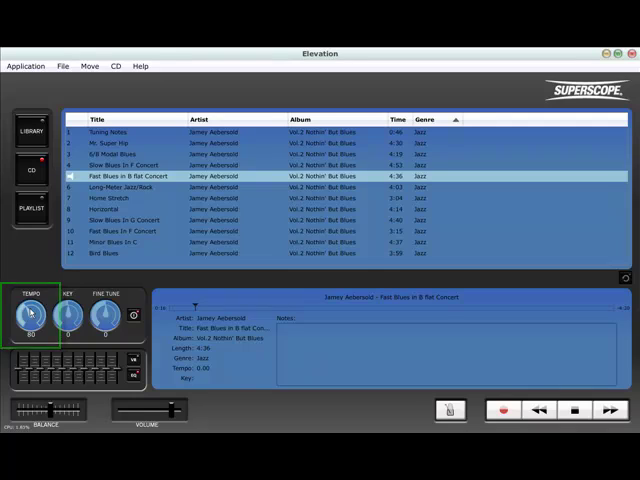
Adjust the accompaniment's tempo and key, then choose Autumn Leaves in the Library to show its snapshots
left_click(28, 316)
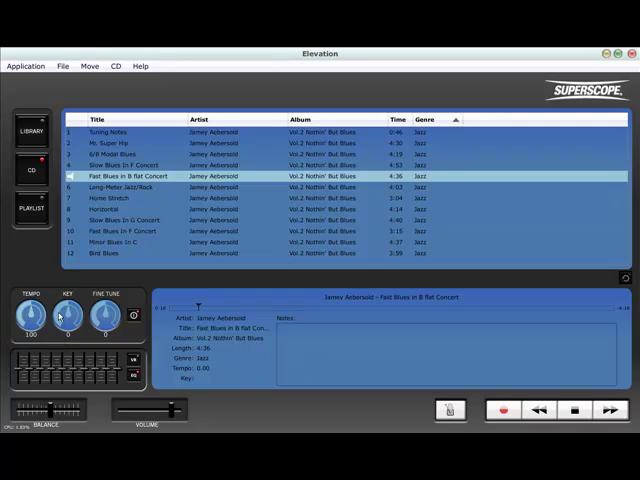
left_click(68, 316)
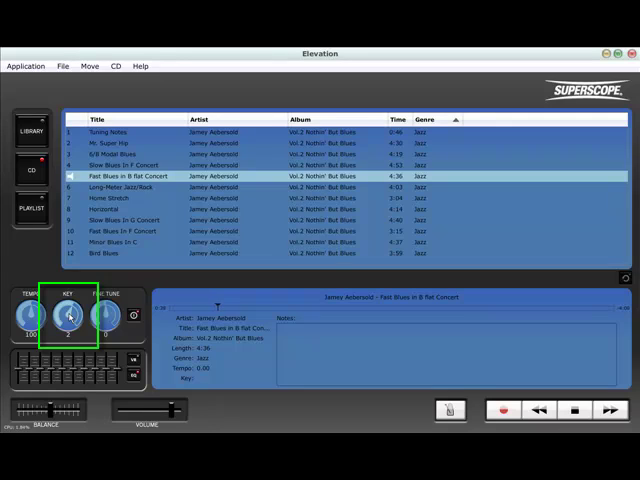
left_click(70, 316)
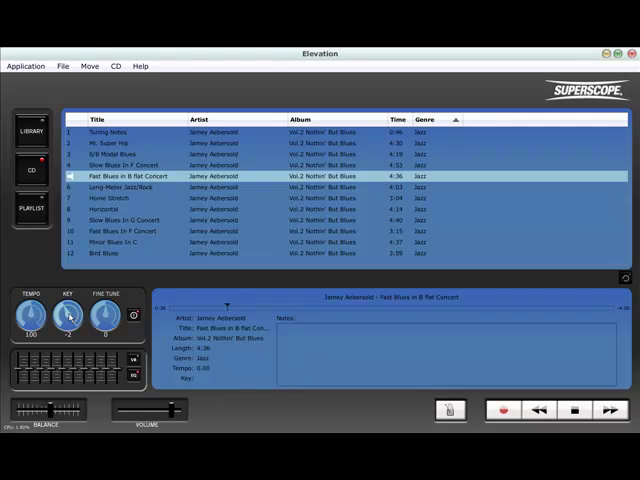
left_click(572, 410)
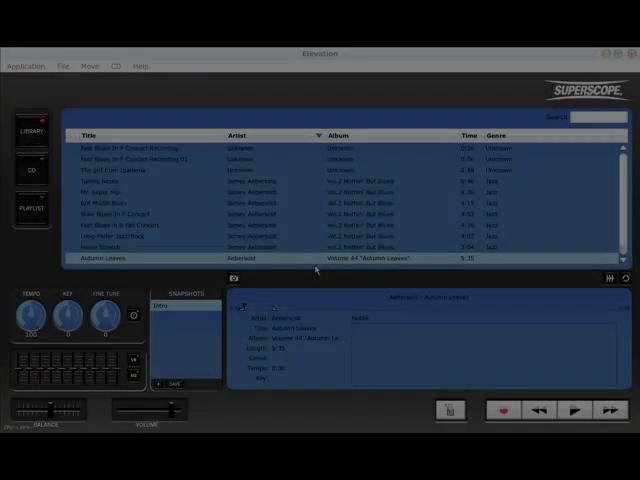
Start a recording for Autumn Leaves and assign the audio interface input to the first channel
left_click(504, 412)
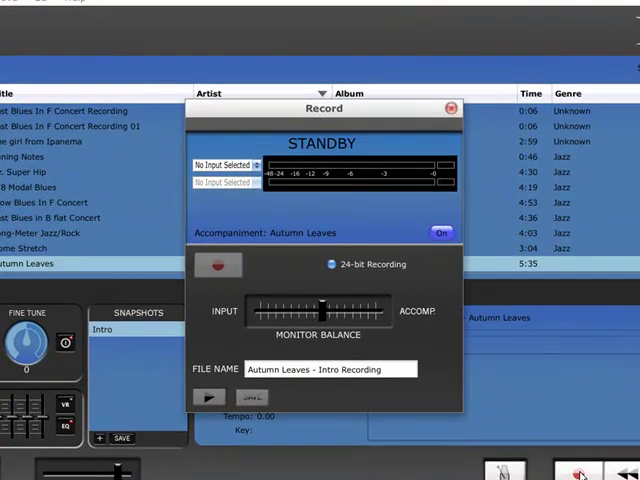
mouse_move(474, 392)
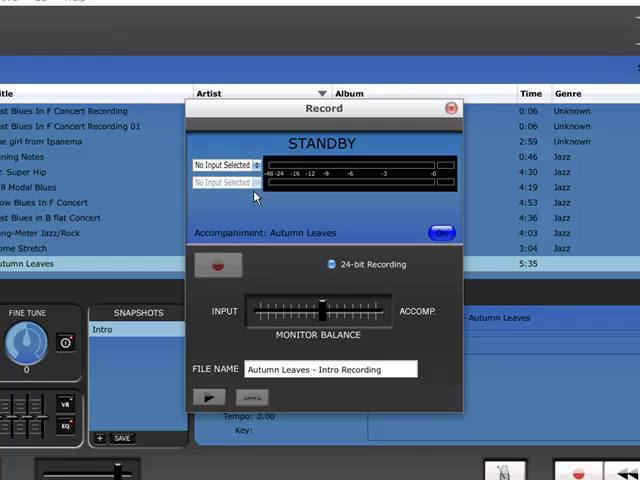
left_click(224, 164)
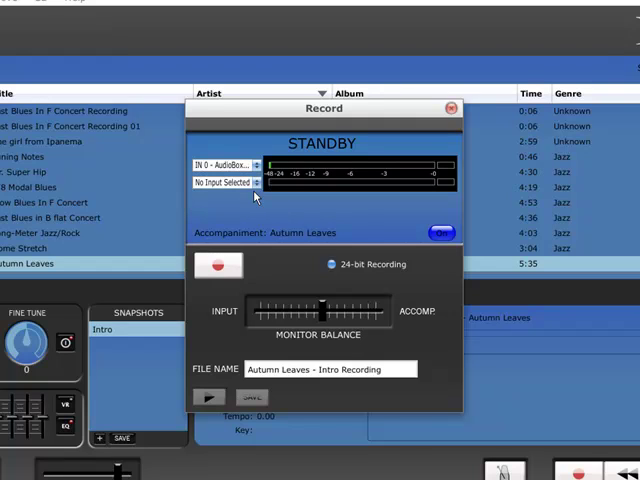